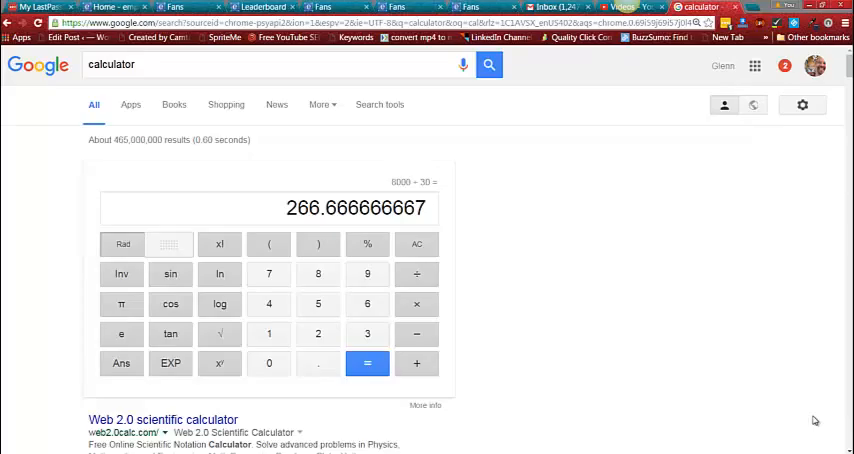
mouse_move(740, 344)
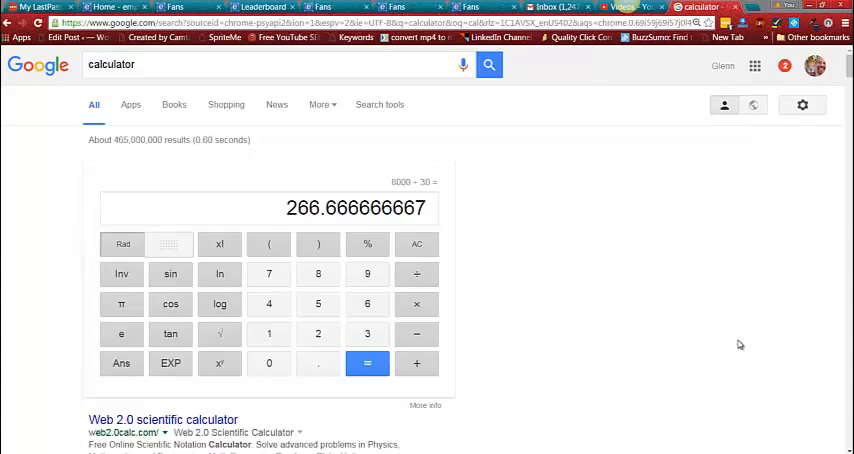
mouse_move(328, 168)
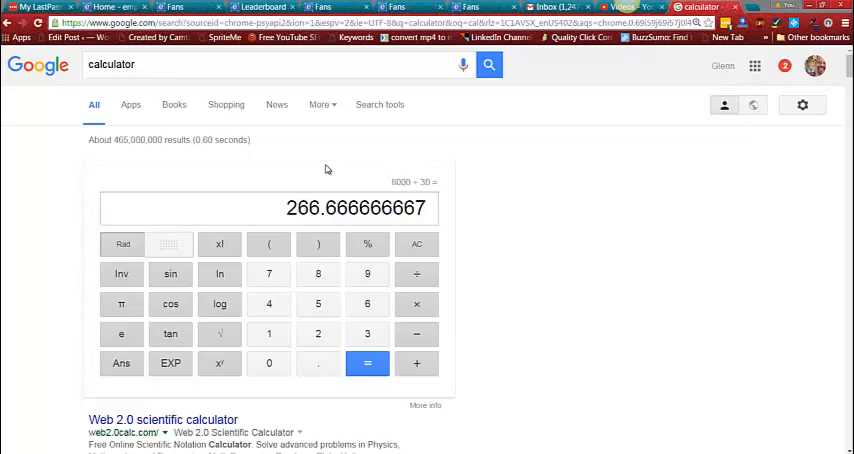
mouse_move(280, 164)
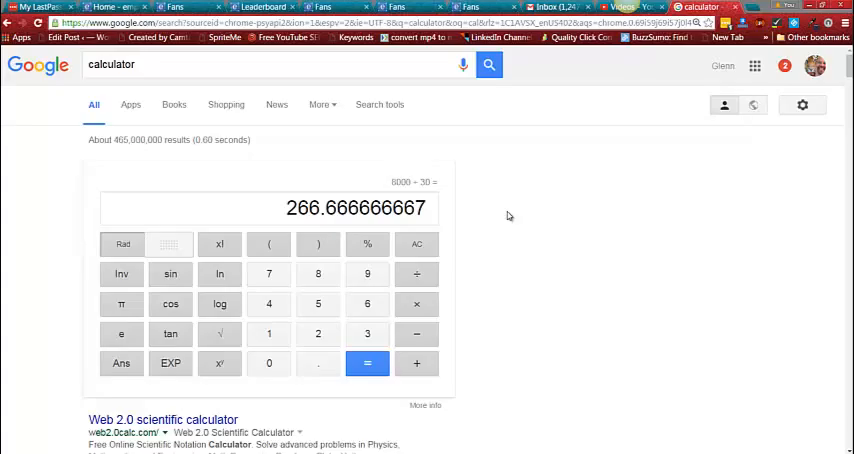
mouse_move(556, 198)
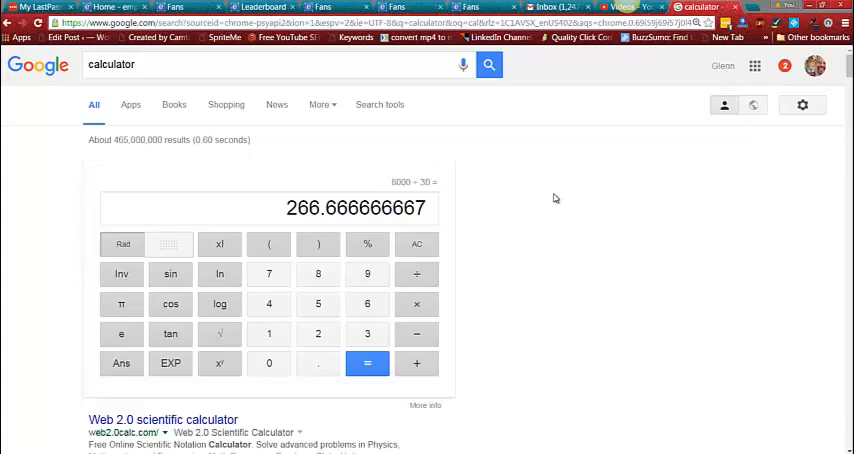
mouse_move(448, 174)
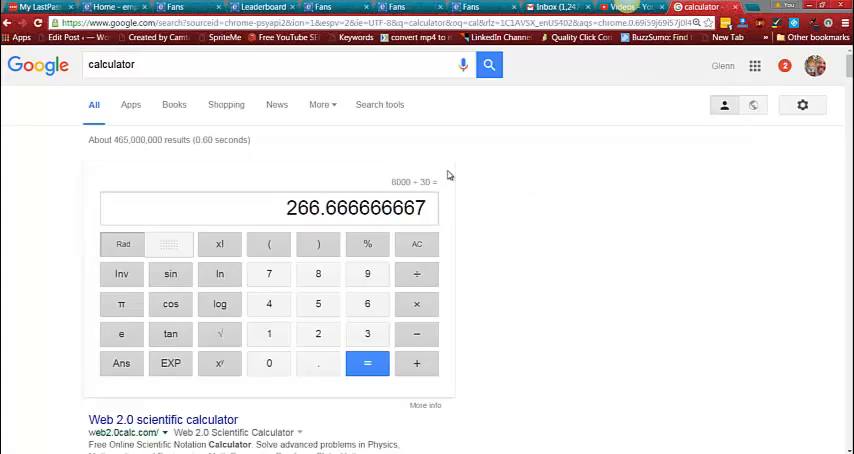
mouse_move(482, 160)
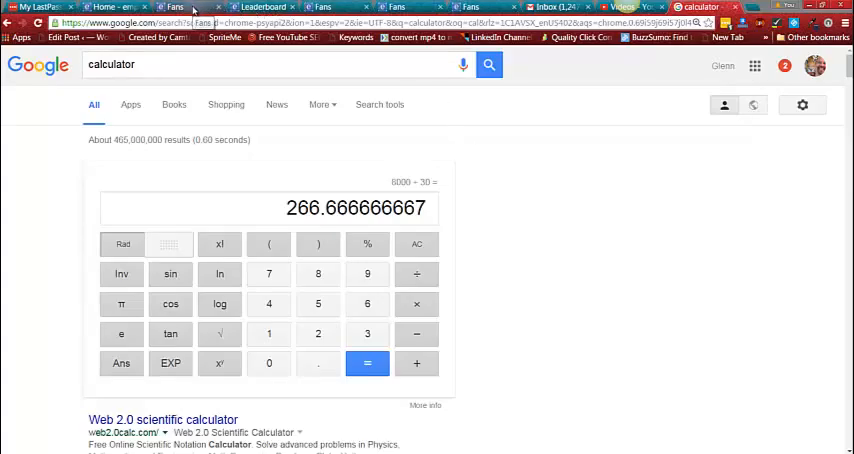
Show the My fans page listing all 9,884 fans with their friend and fan counts
click(176, 8)
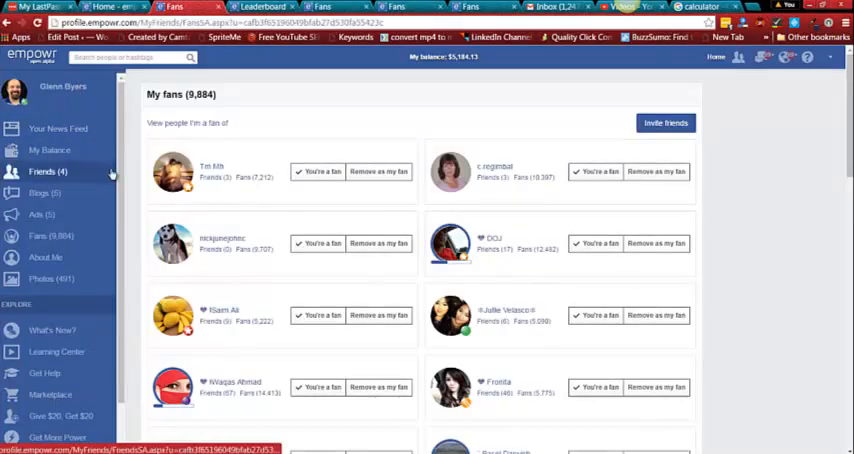
click(42, 214)
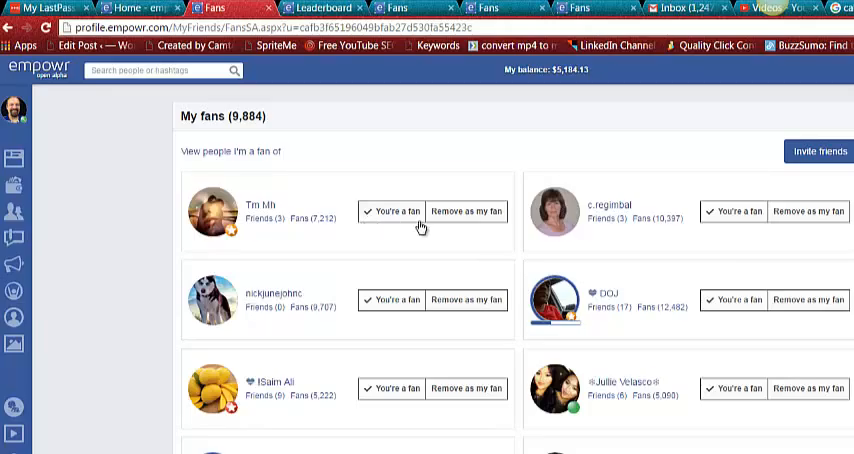
mouse_move(436, 226)
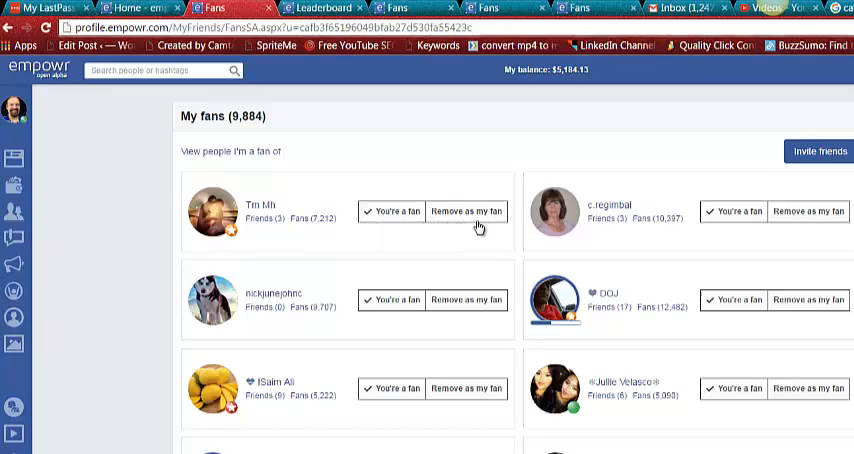
mouse_move(390, 212)
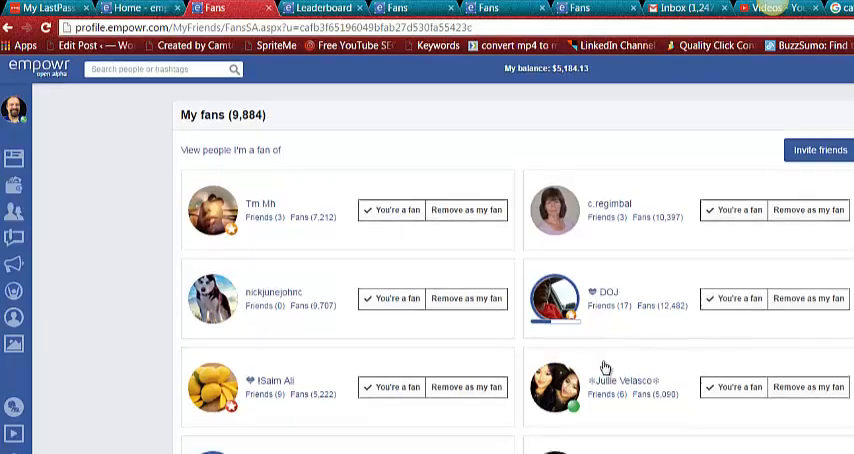
scroll(down, 3)
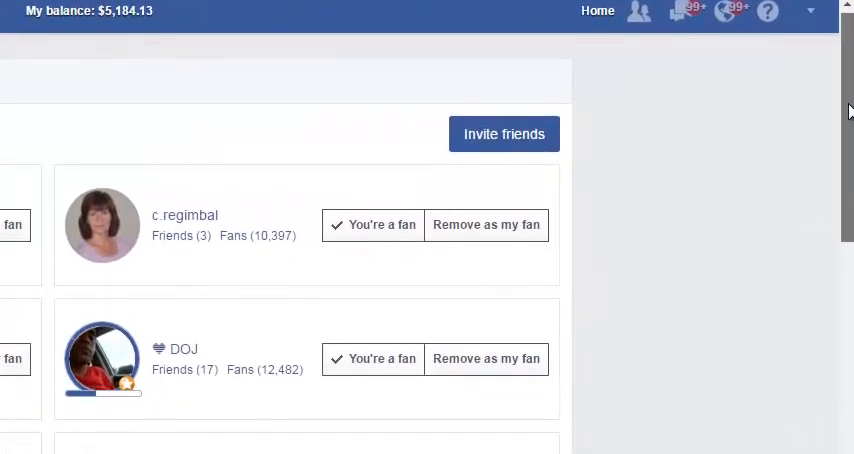
scroll(down, 3)
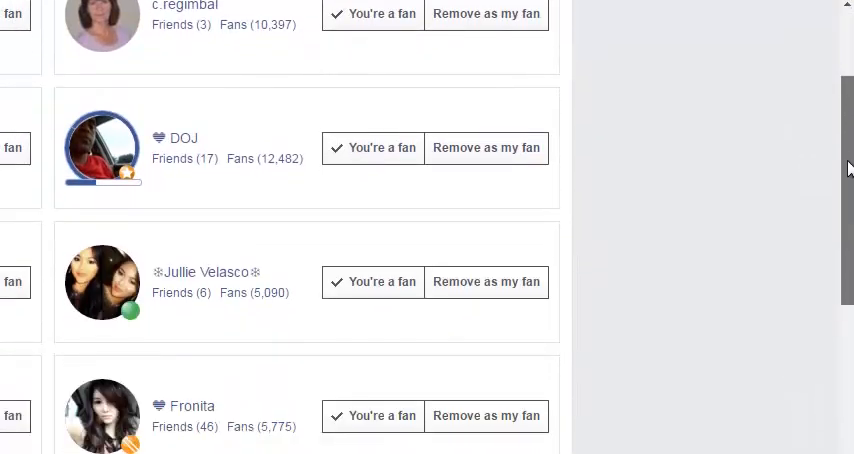
scroll(down, 3)
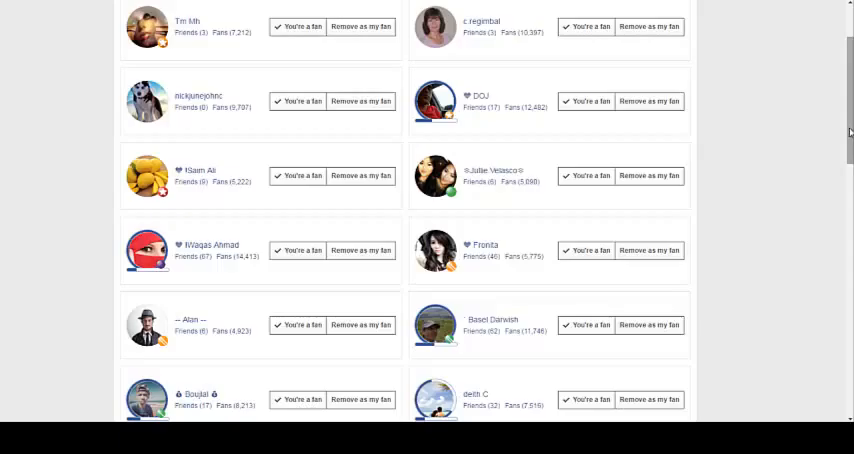
scroll(down, 3)
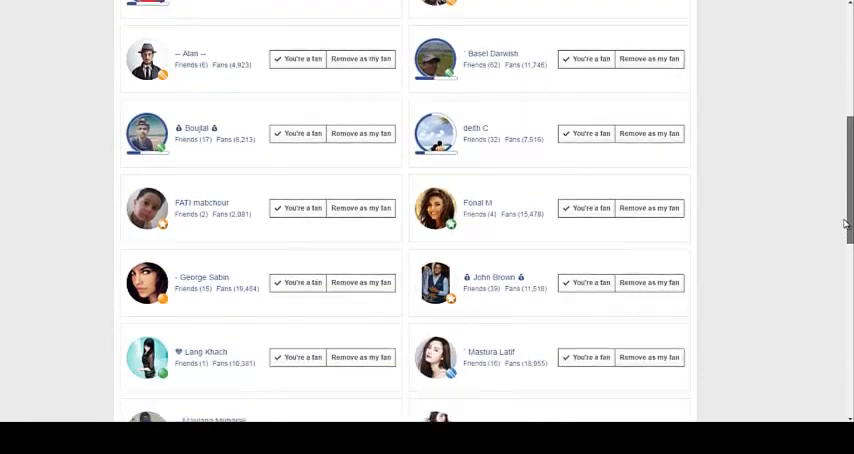
scroll(down, 3)
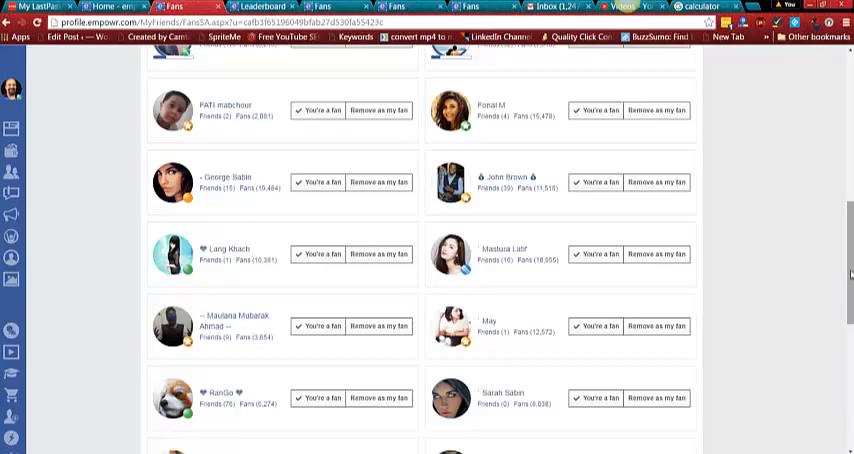
mouse_move(810, 268)
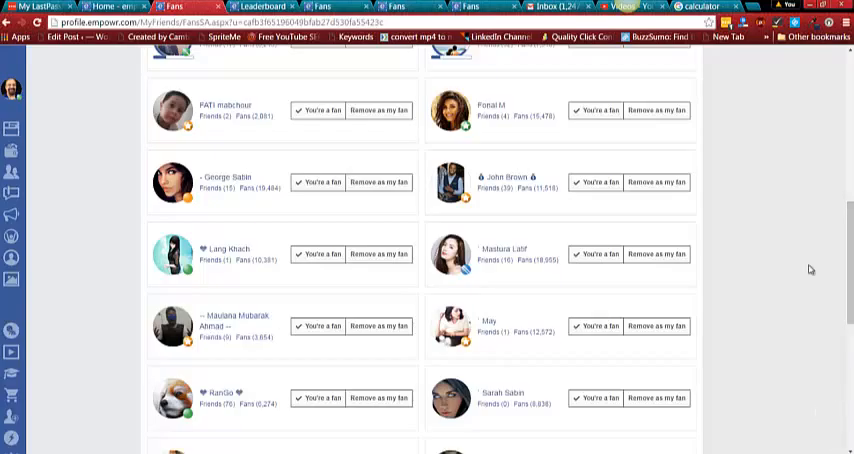
scroll(down, 3)
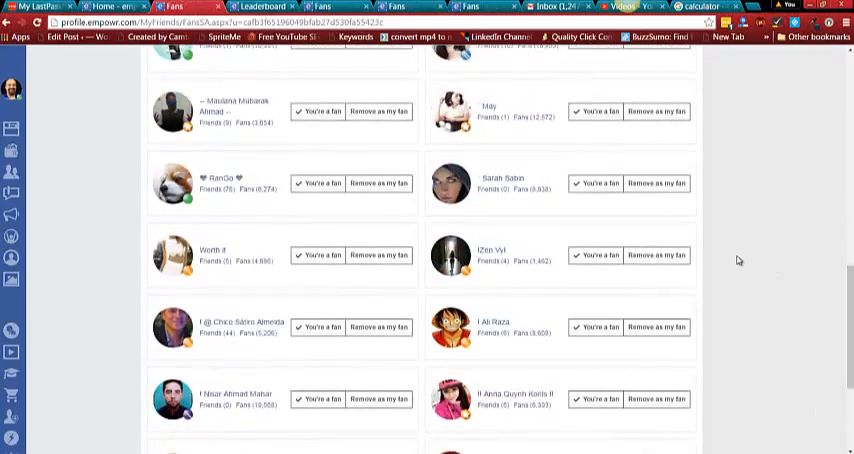
scroll(down, 3)
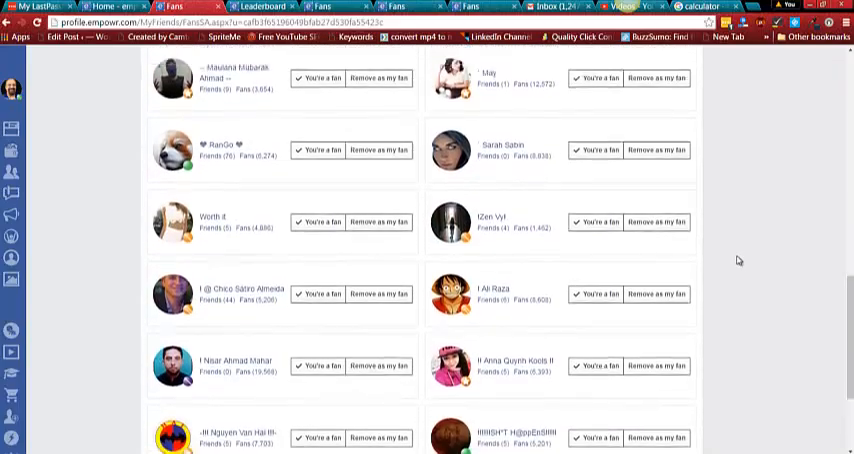
scroll(down, 3)
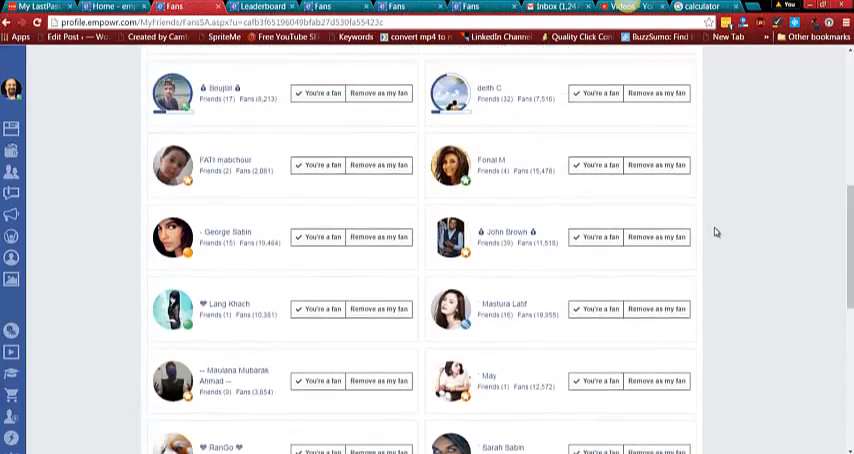
scroll(down, 3)
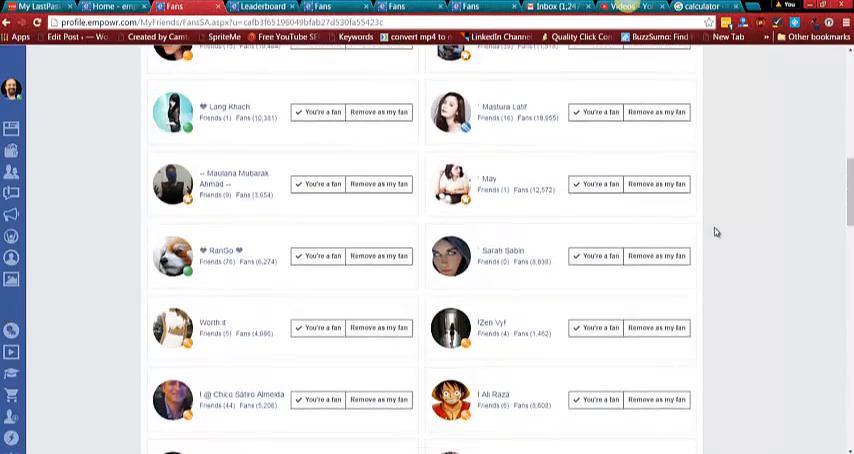
scroll(down, 3)
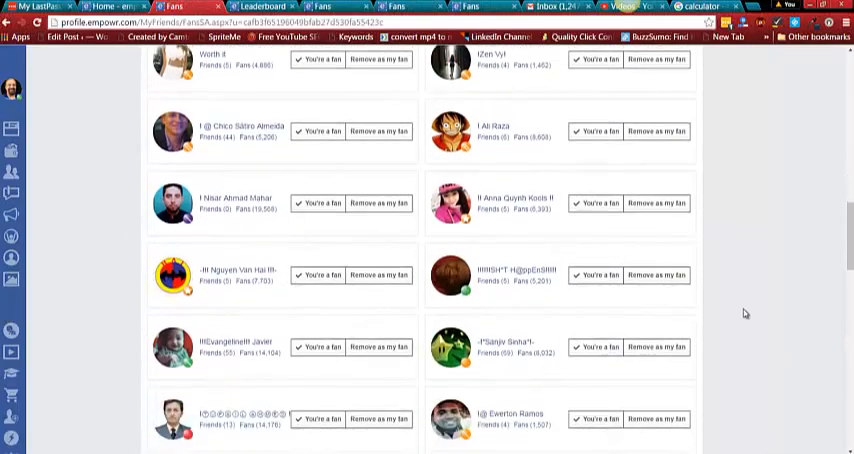
scroll(down, 3)
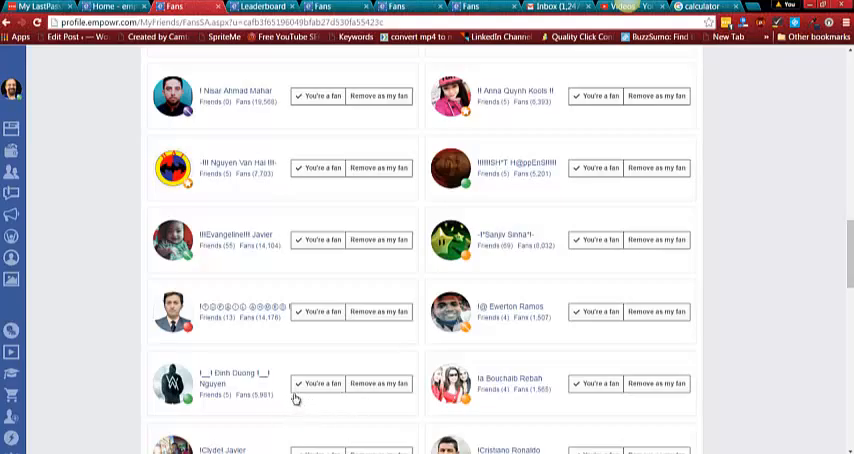
mouse_move(300, 398)
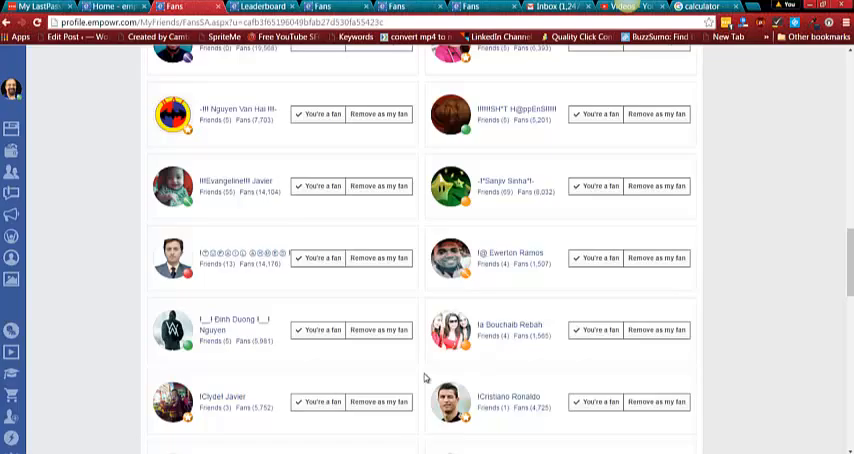
mouse_move(604, 292)
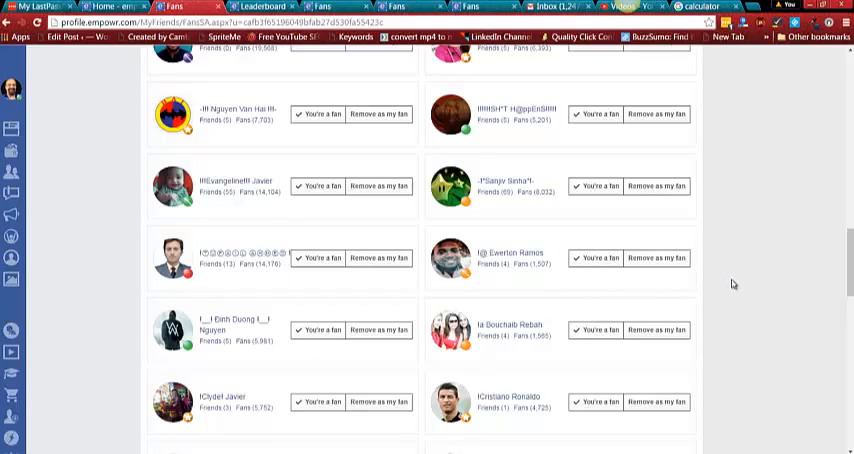
mouse_move(456, 376)
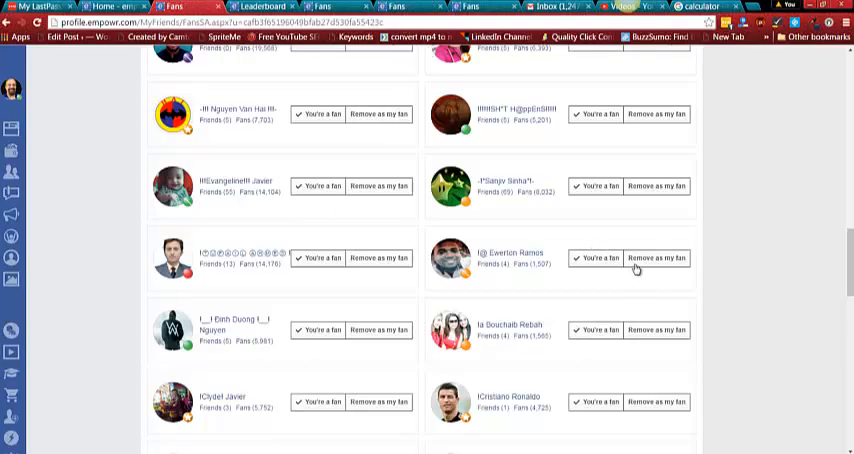
mouse_move(254, 268)
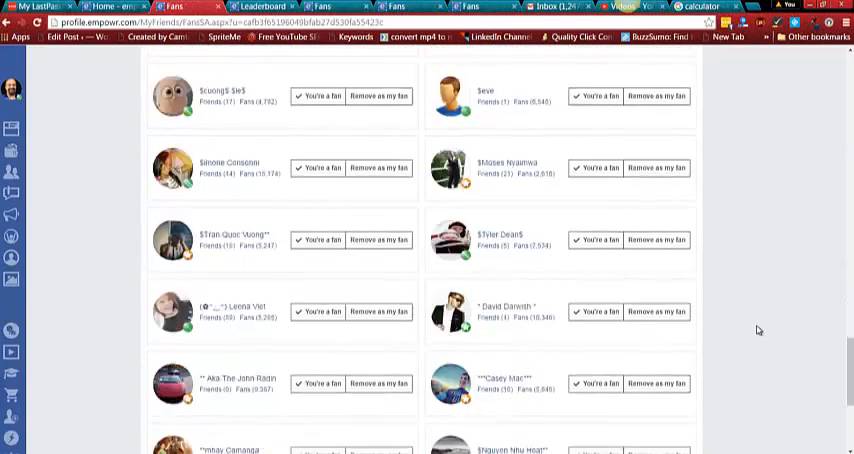
scroll(down, 3)
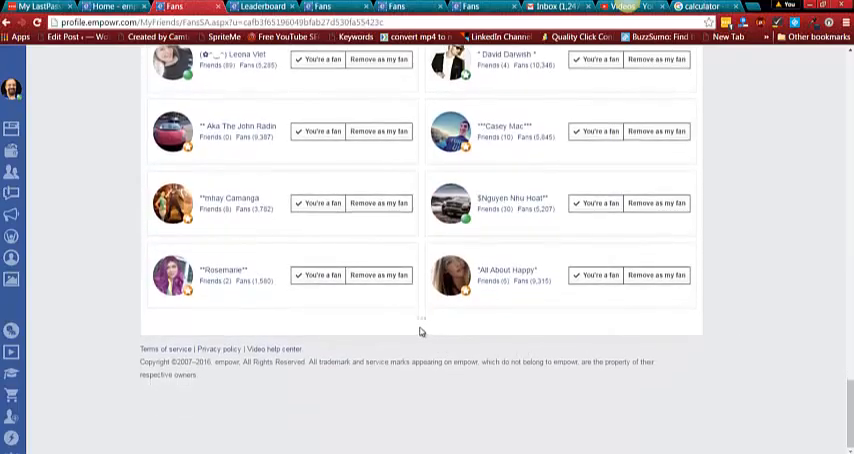
scroll(down, 3)
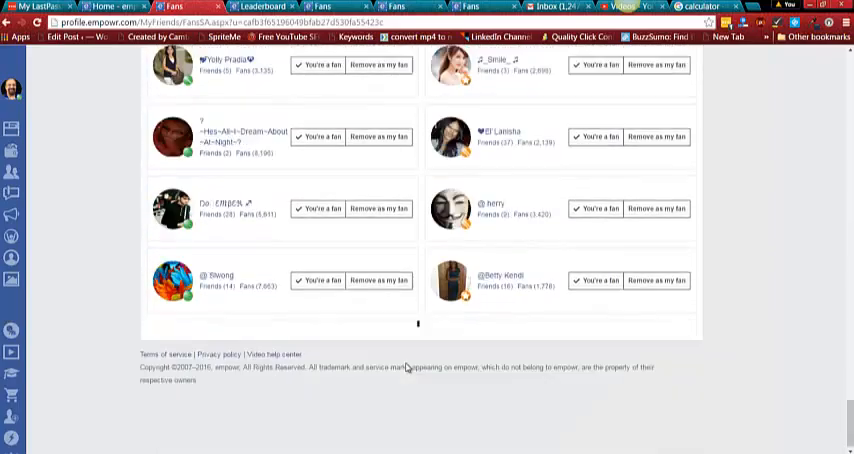
scroll(down, 3)
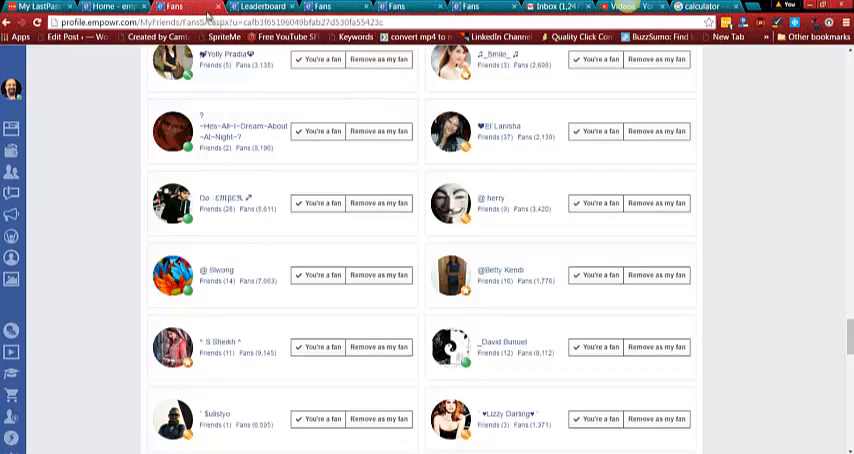
mouse_move(212, 154)
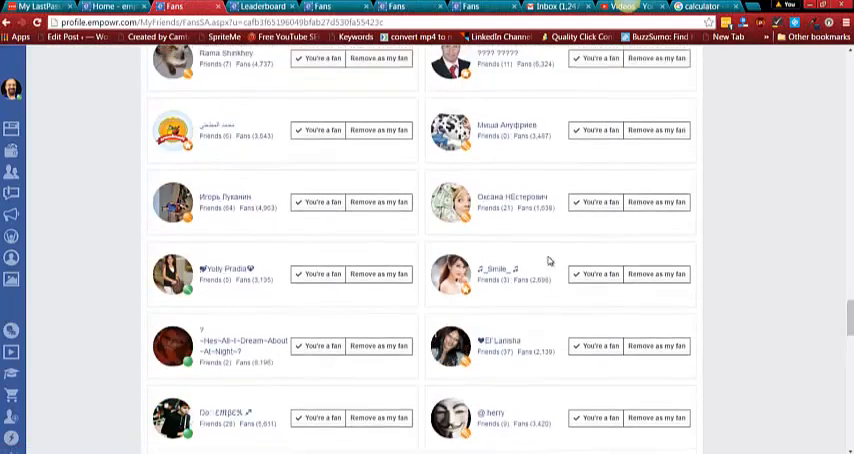
scroll(down, 3)
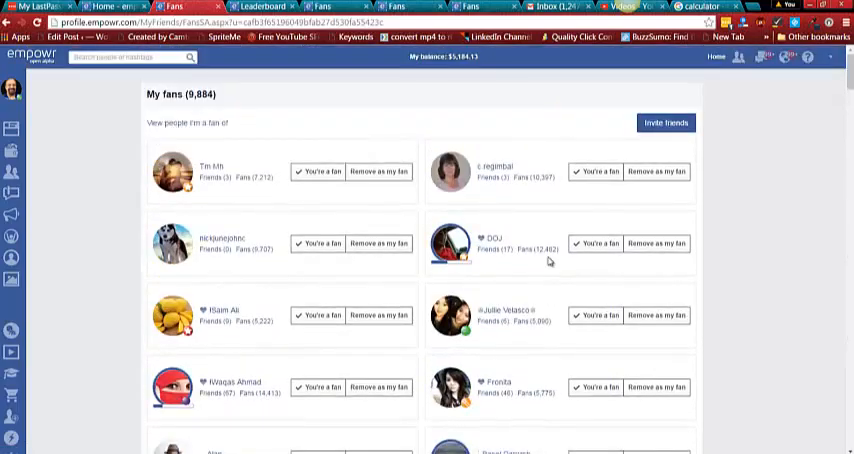
mouse_move(536, 300)
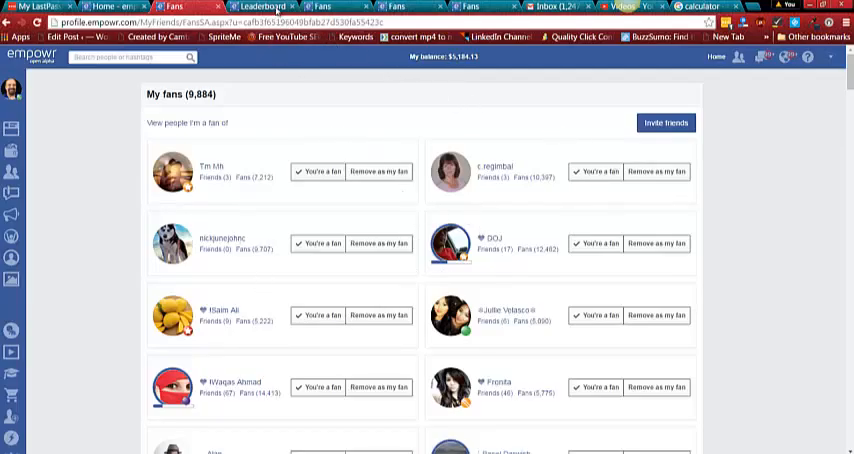
Show the Leaderboard of top earners for the last 30 days
click(258, 6)
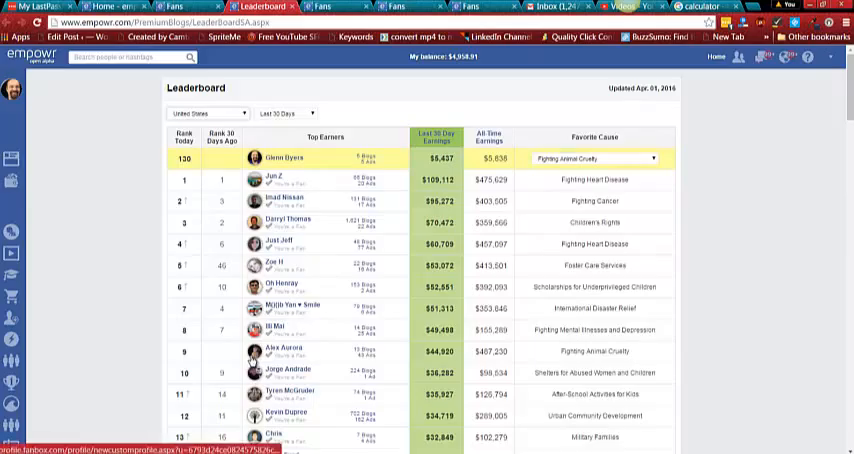
mouse_move(632, 372)
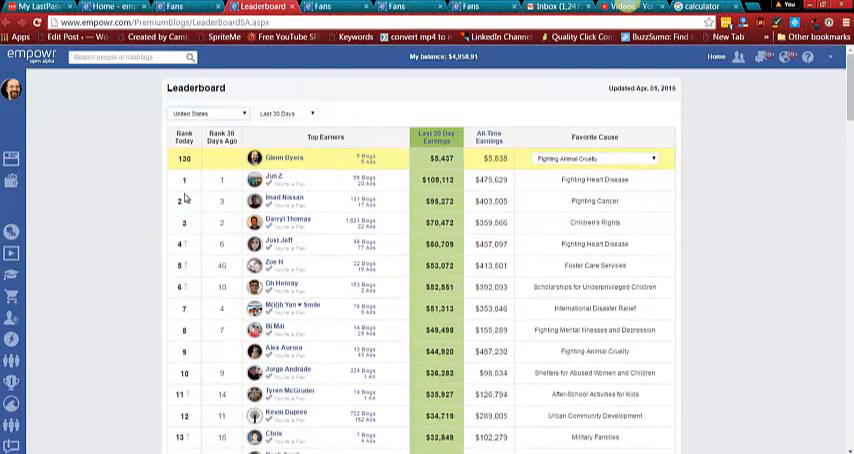
mouse_move(208, 164)
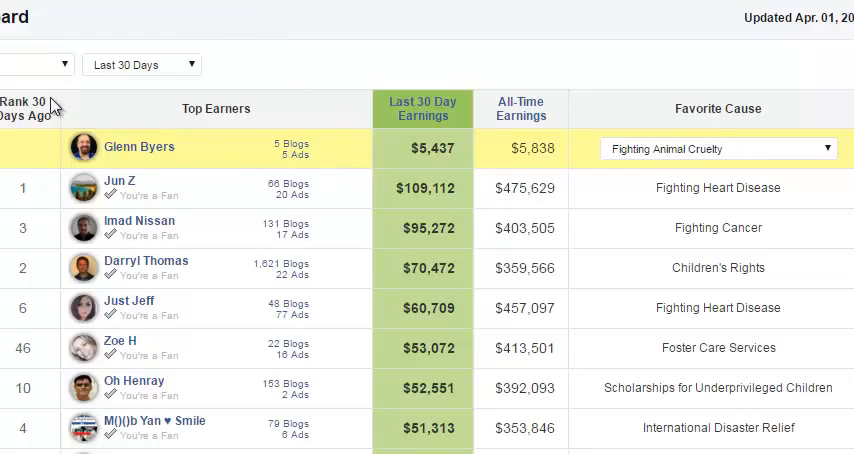
mouse_move(70, 82)
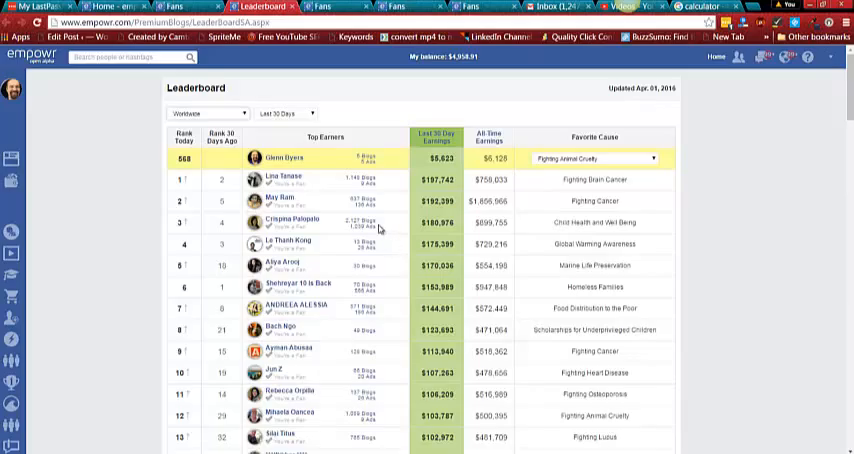
mouse_move(284, 202)
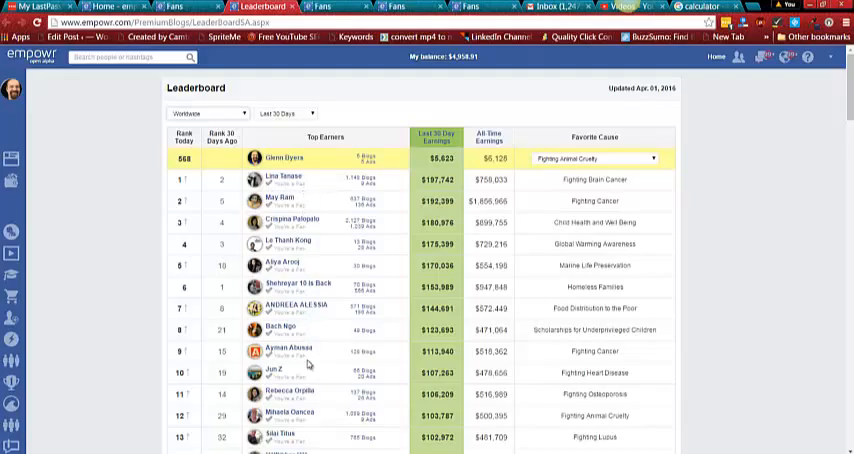
mouse_move(336, 392)
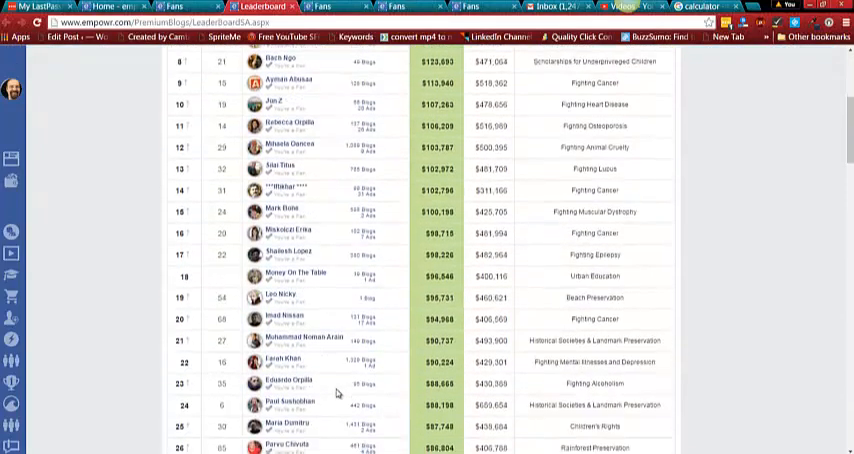
scroll(down, 3)
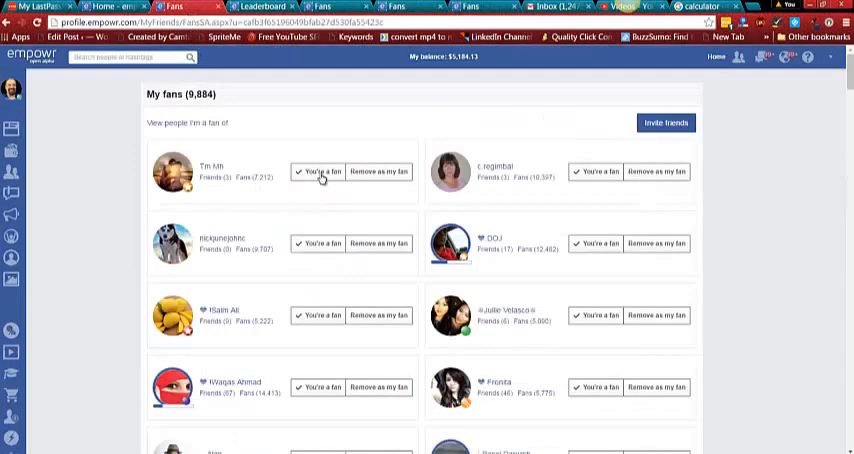
mouse_move(322, 172)
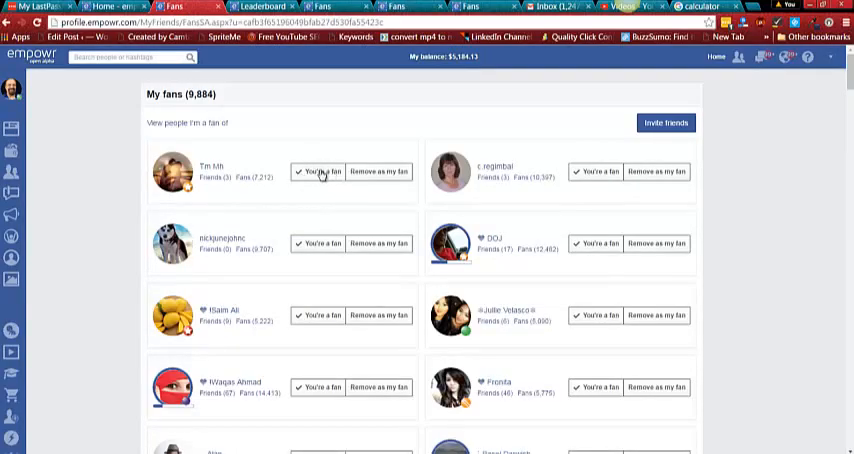
mouse_move(324, 196)
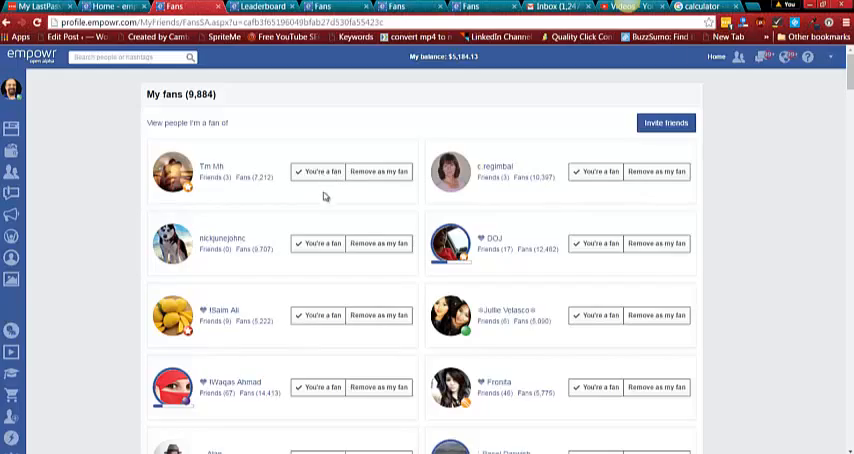
mouse_move(332, 184)
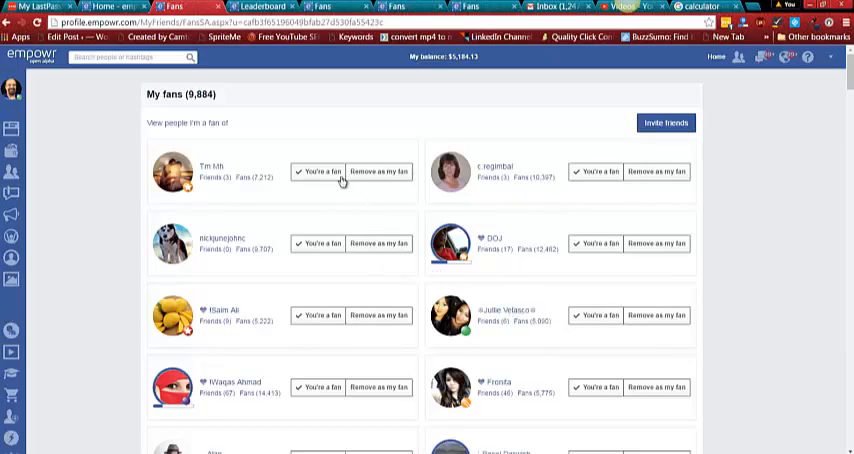
mouse_move(322, 196)
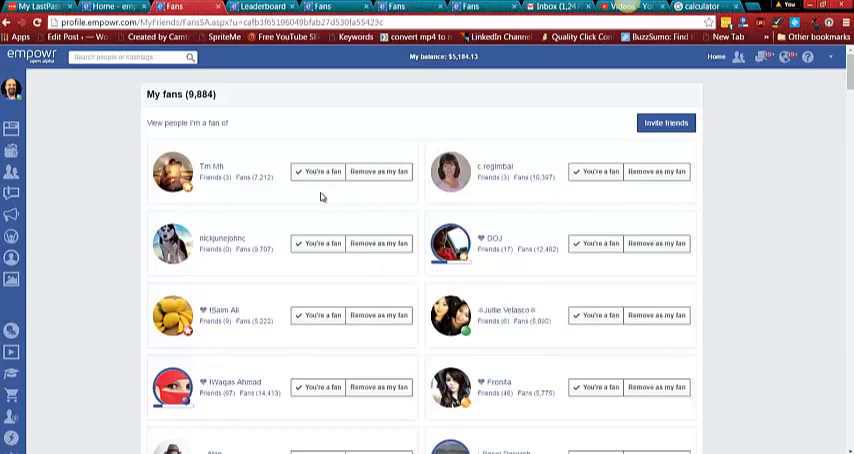
mouse_move(320, 196)
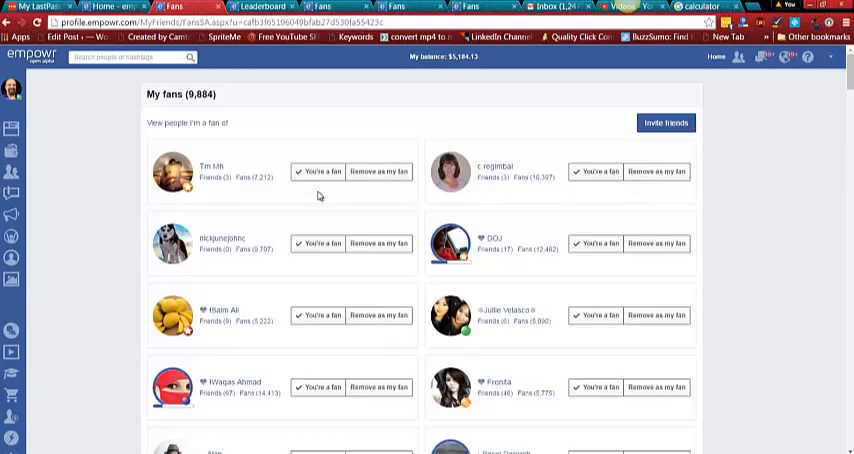
mouse_move(356, 180)
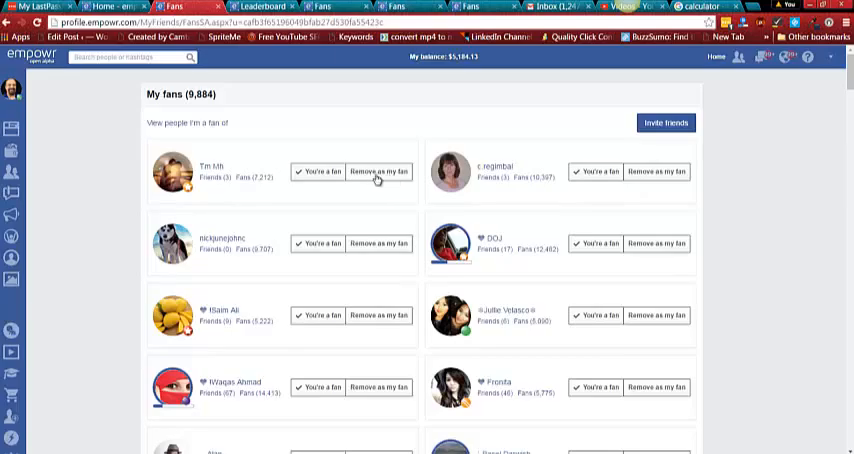
mouse_move(380, 180)
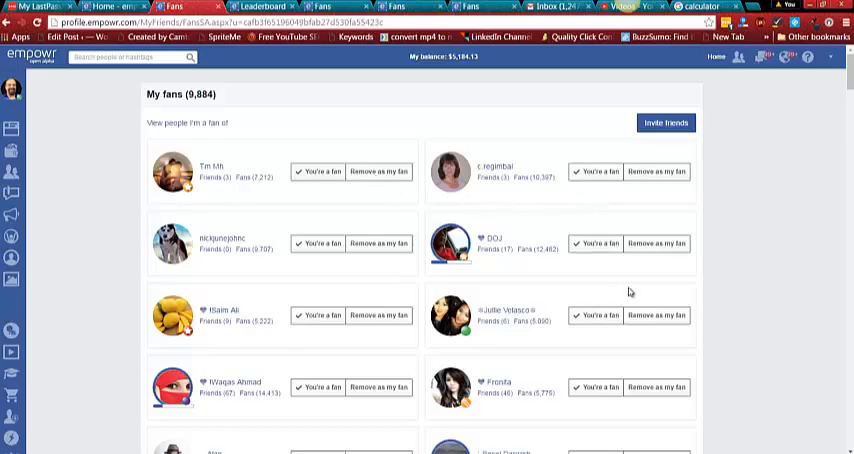
mouse_move(448, 200)
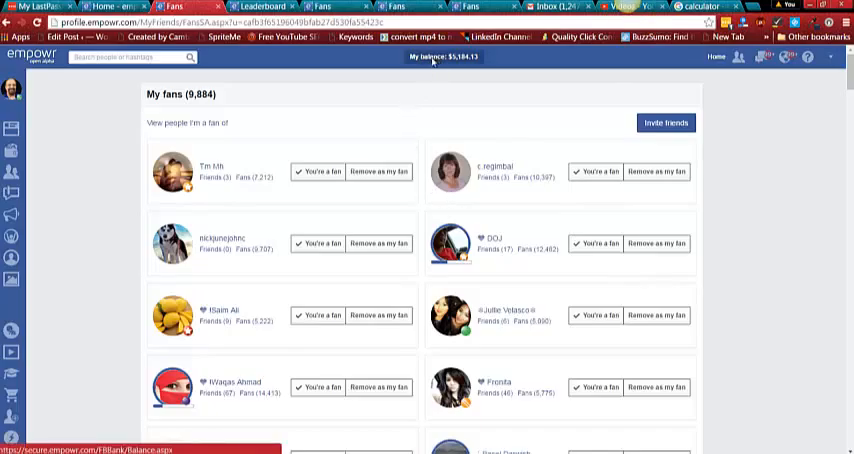
Show the 'Want more power?' upgrade page for the current Power User level
click(442, 56)
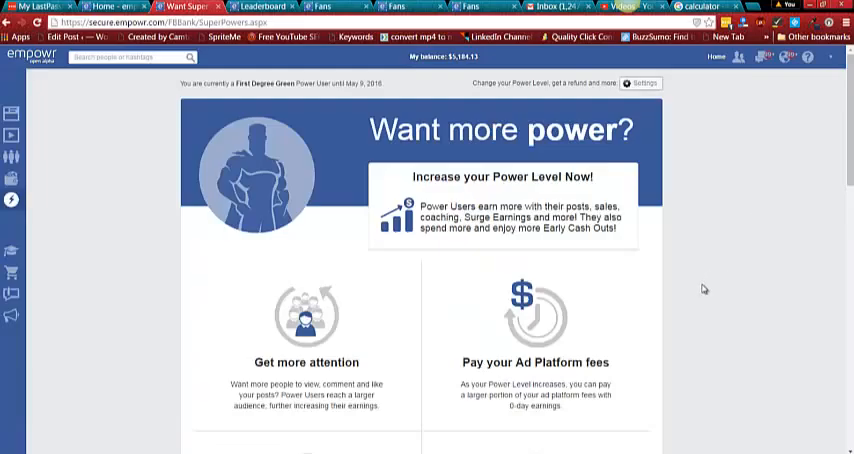
mouse_move(444, 292)
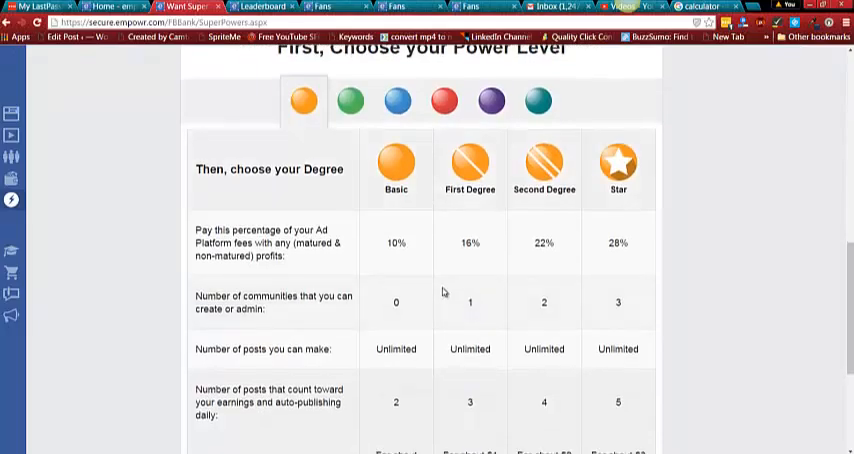
click(348, 102)
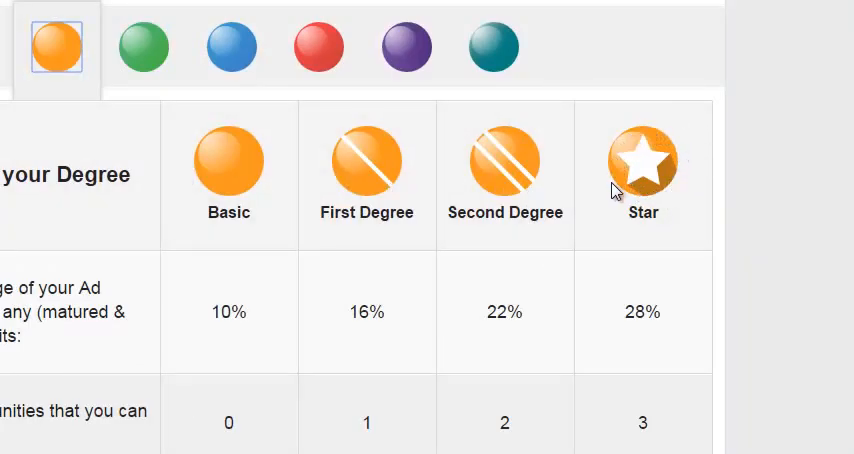
mouse_move(664, 178)
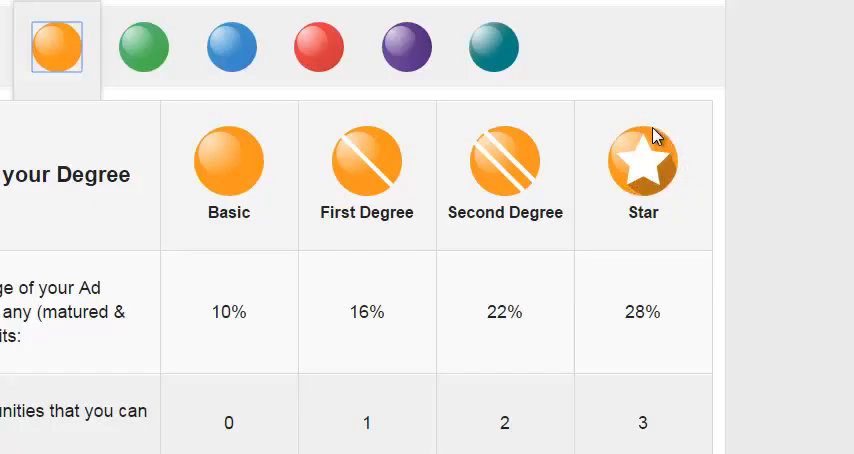
mouse_move(656, 136)
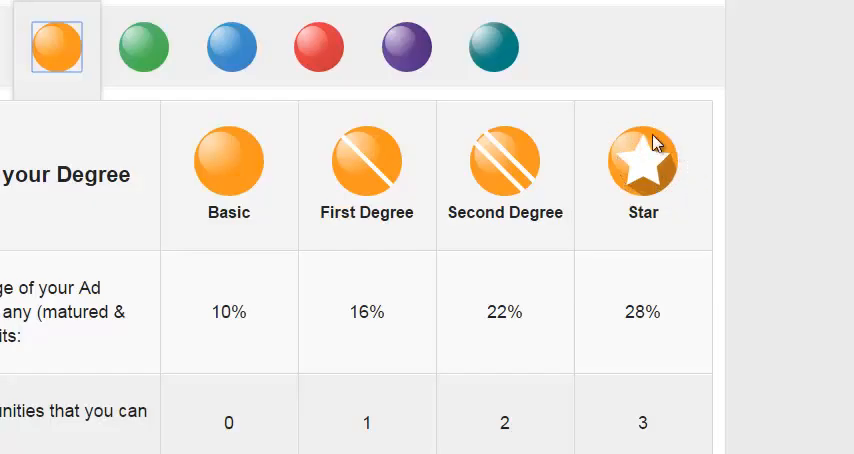
mouse_move(648, 148)
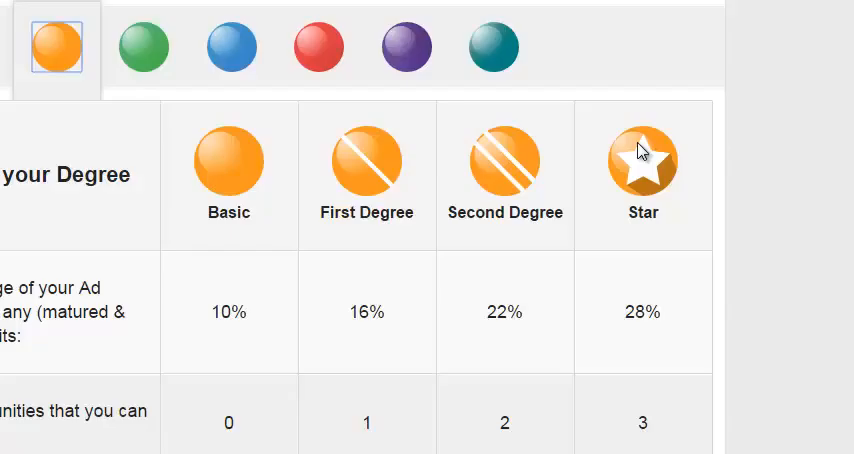
mouse_move(690, 196)
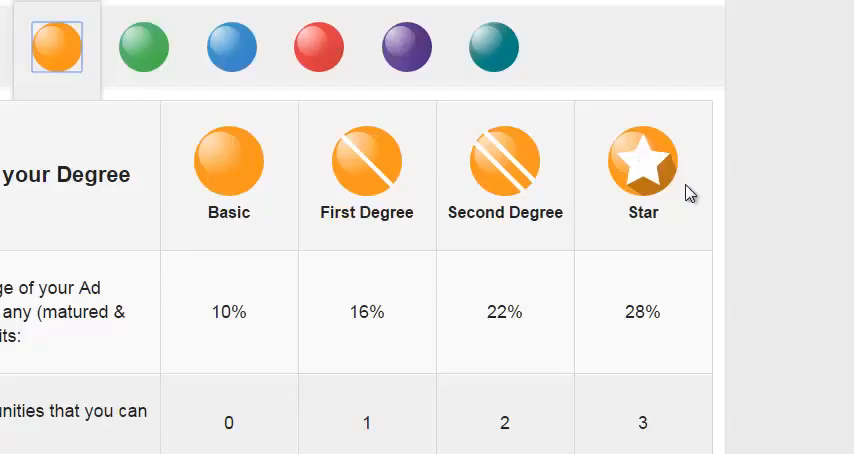